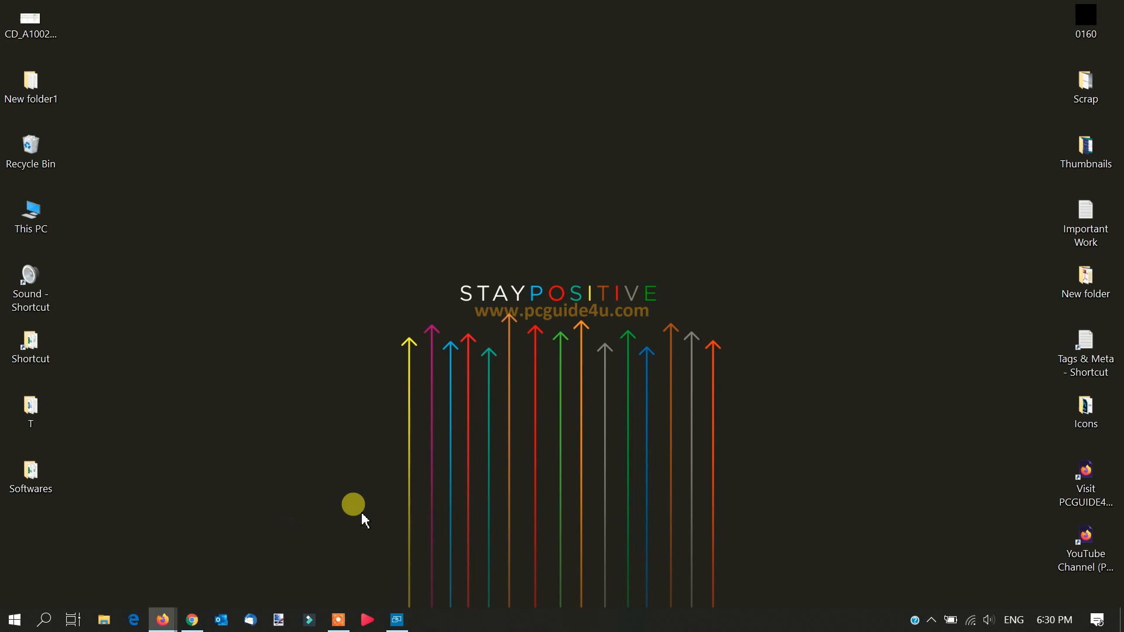
mouse_move(162, 619)
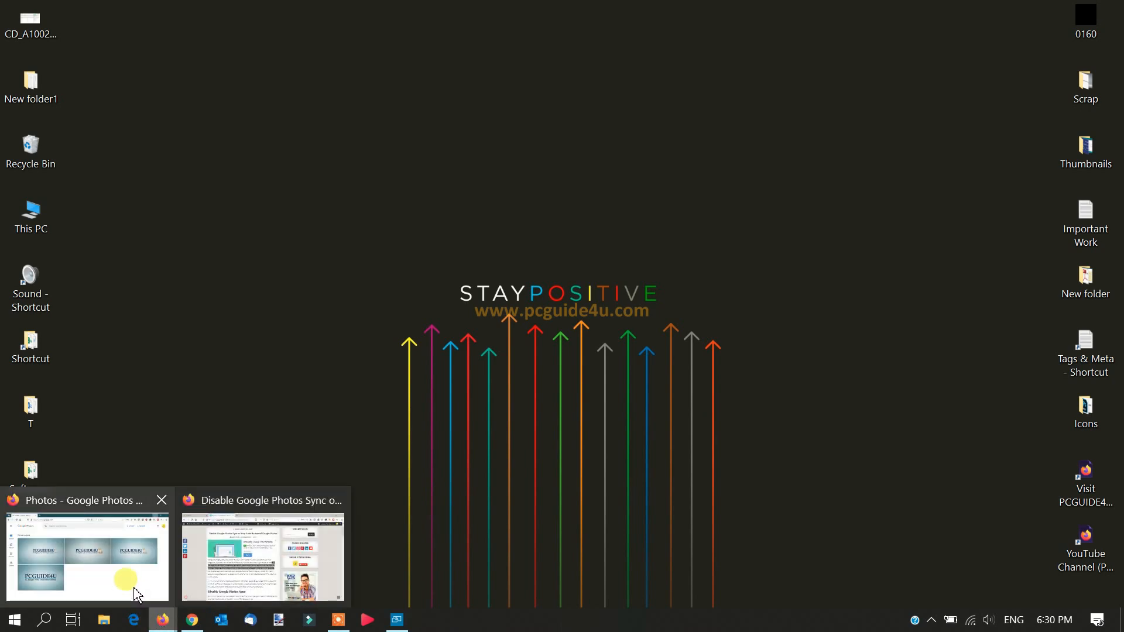
Bring the Google Photos browser window forward and switch the web library to its Albums view.
left_click(87, 548)
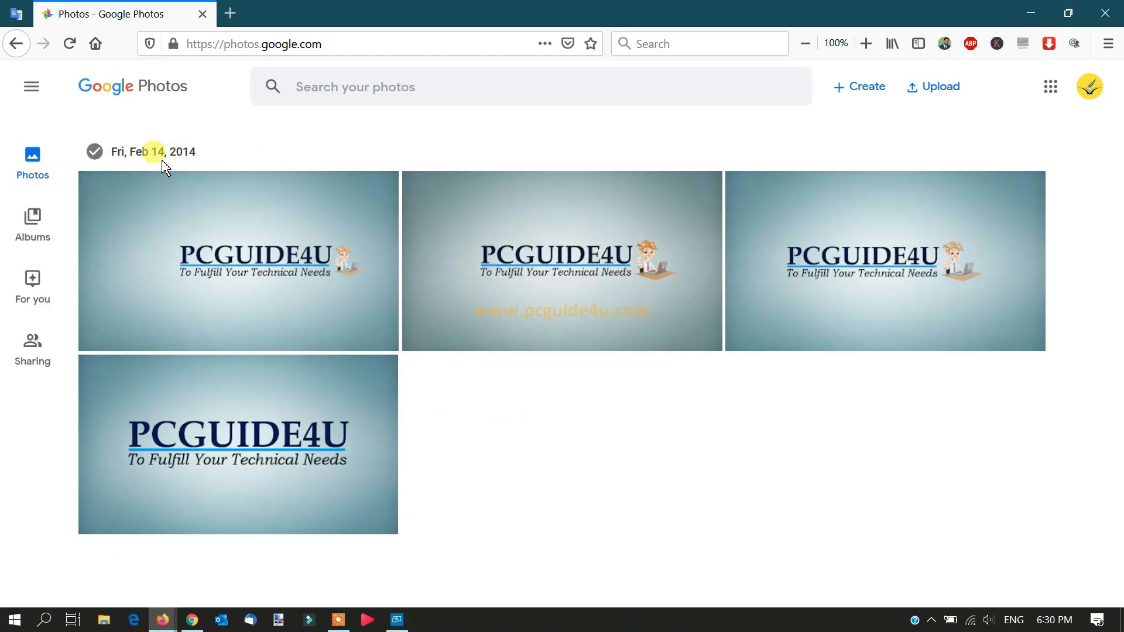
left_click(32, 222)
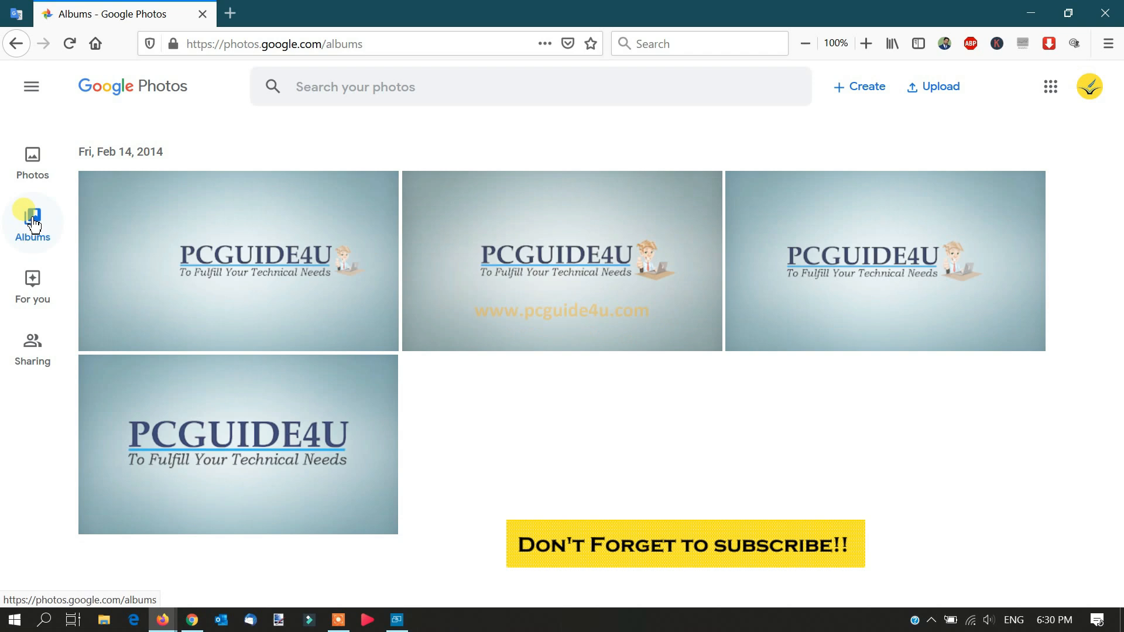
left_click(32, 162)
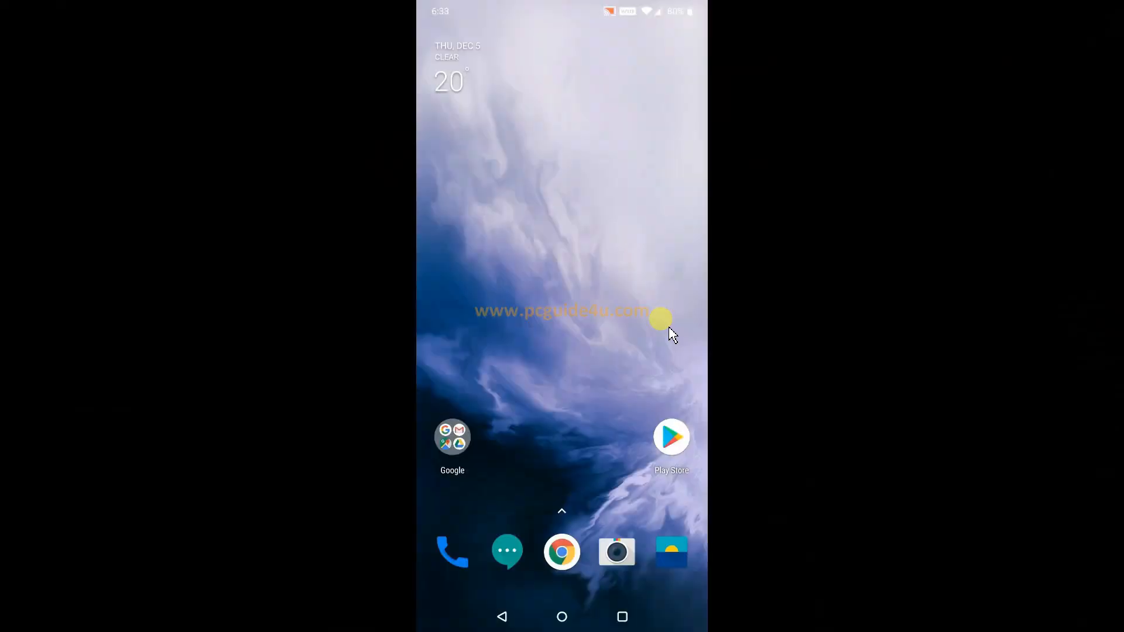
Launch the Photos app from the Google apps folder on the phone's home screen.
left_click(453, 435)
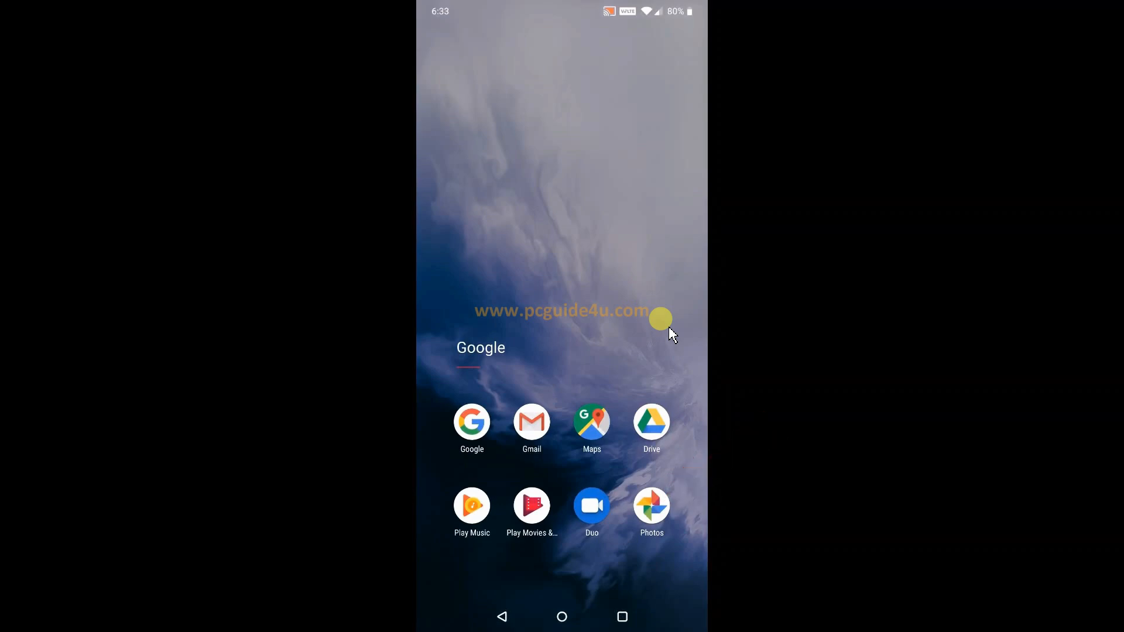
left_click(650, 504)
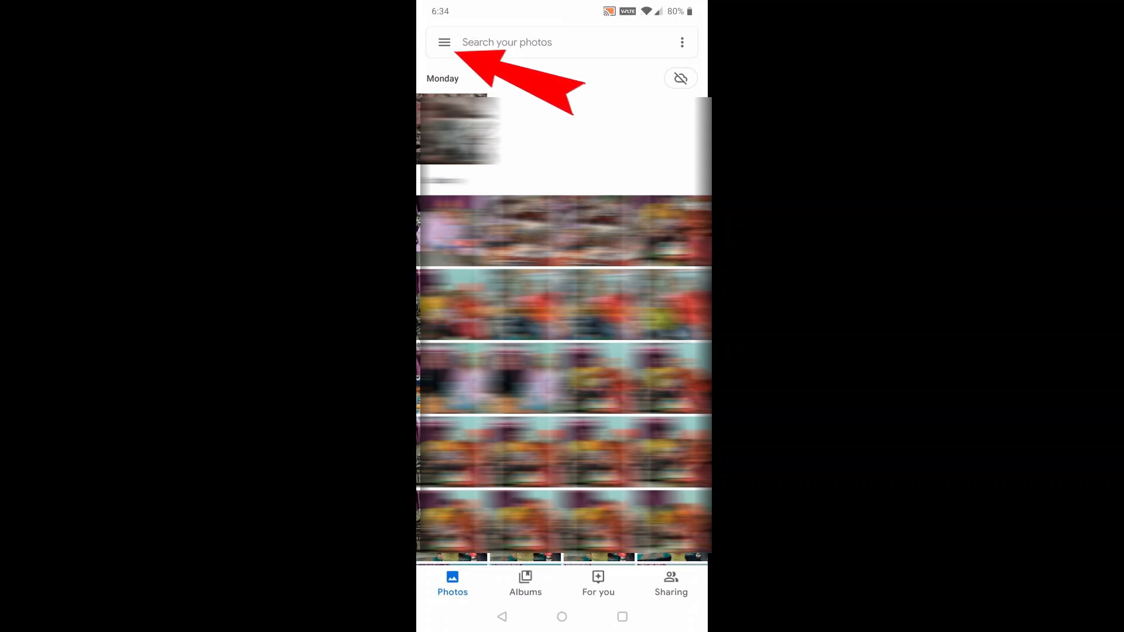
Reach the Photos settings from the app's main menu.
left_click(444, 42)
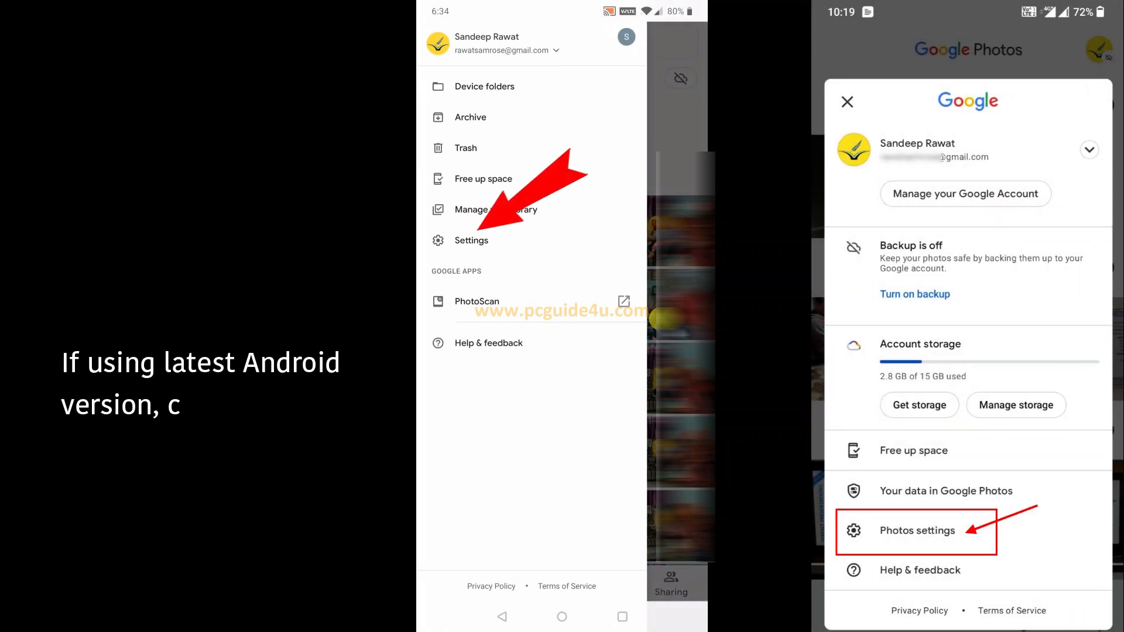
left_click(471, 240)
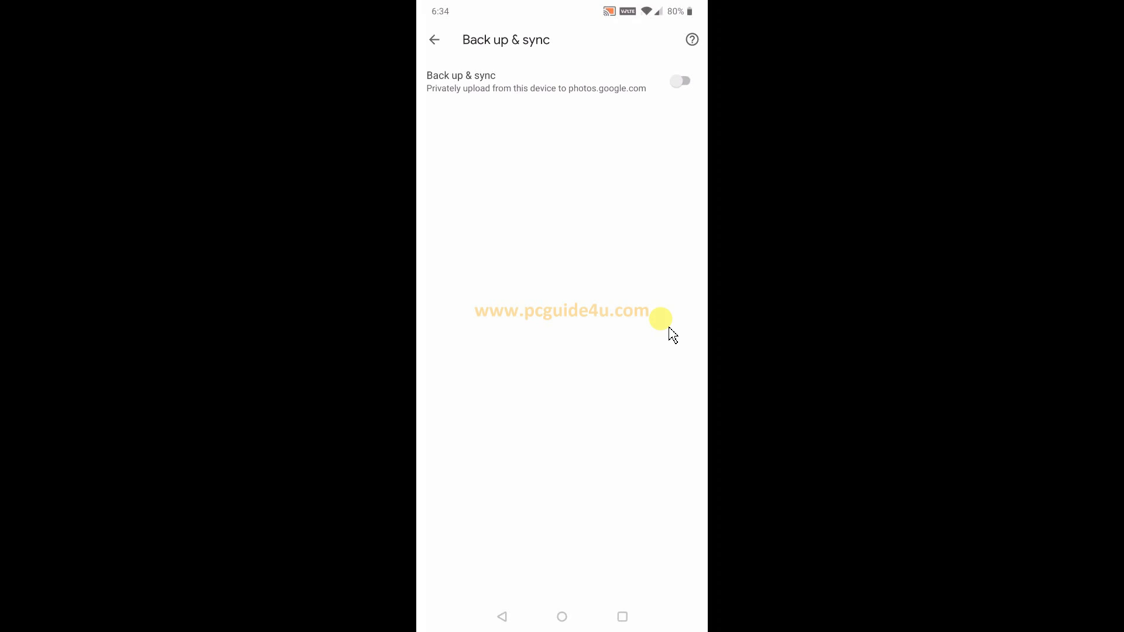
Switch the Back up & sync toggle off so the device stops uploading photos.
left_click(561, 616)
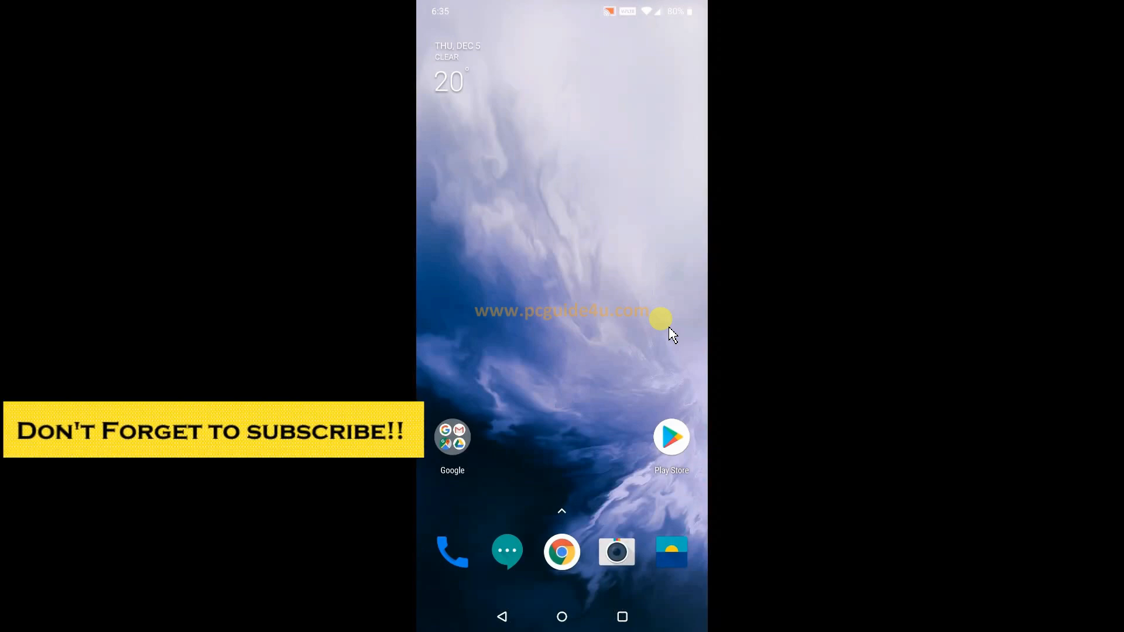
Reopen the Google apps folder and dismiss the Photos shortcut popup.
left_click(453, 435)
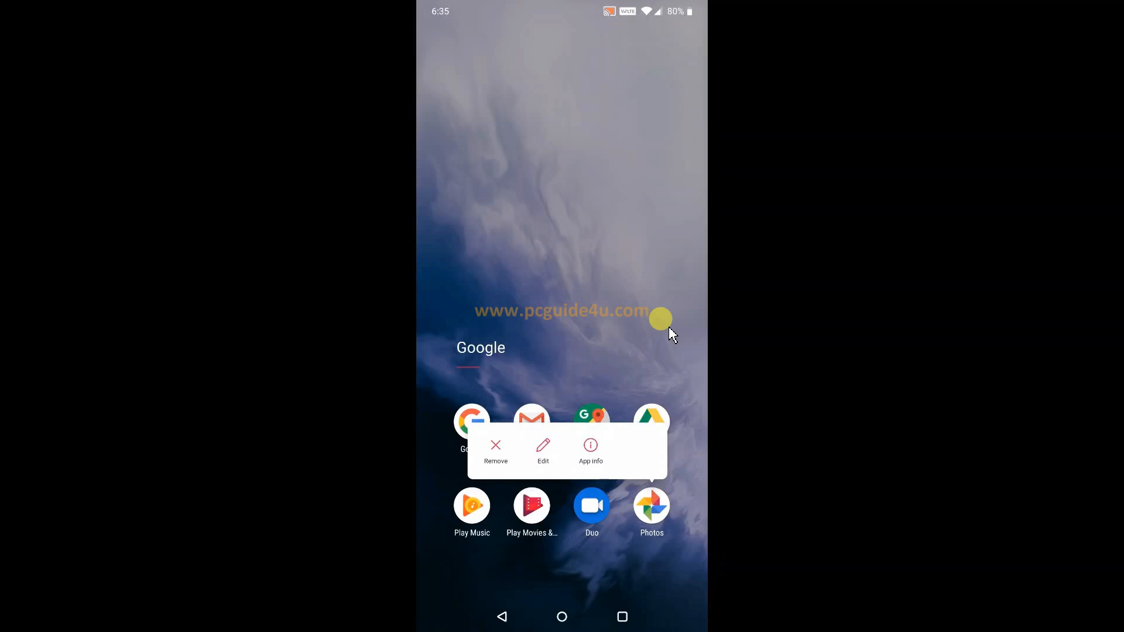
left_click(671, 332)
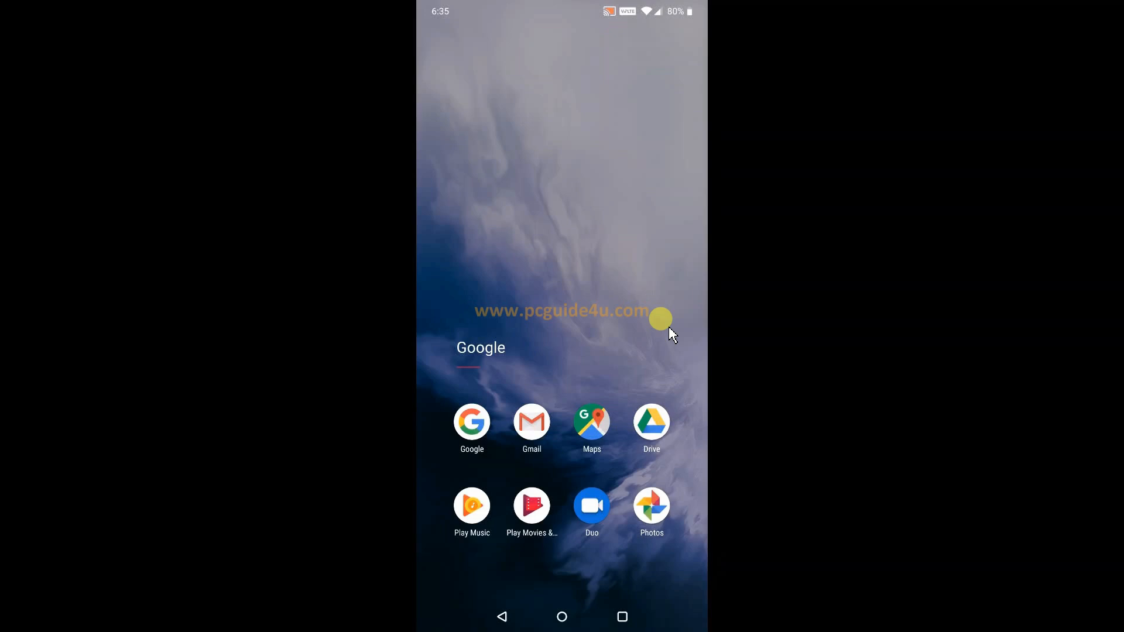